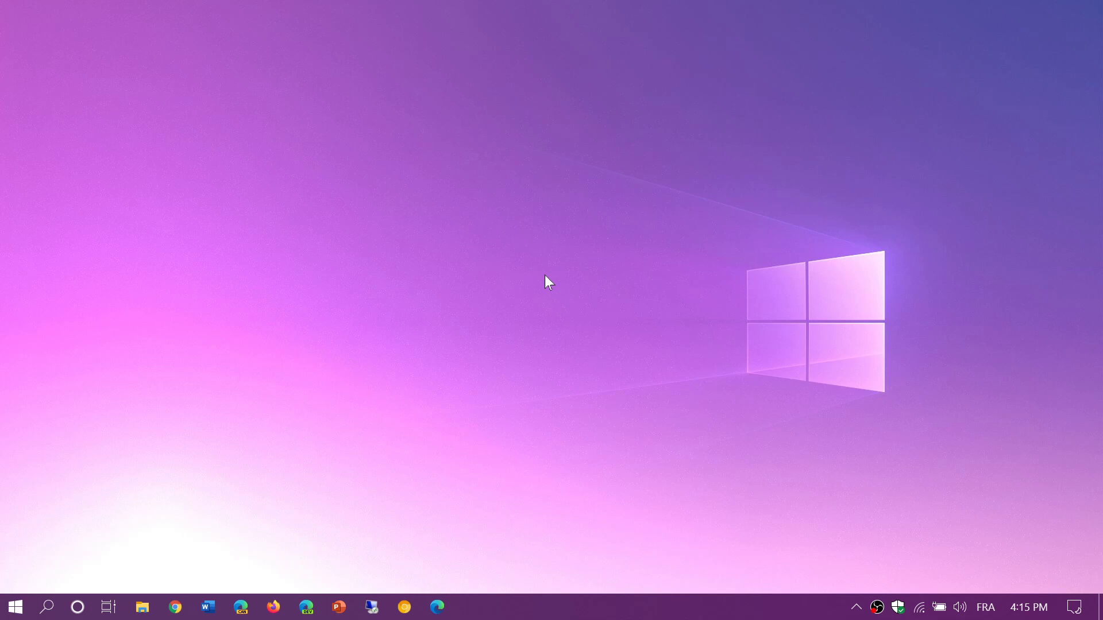
pyautogui.moveTo(7, 441)
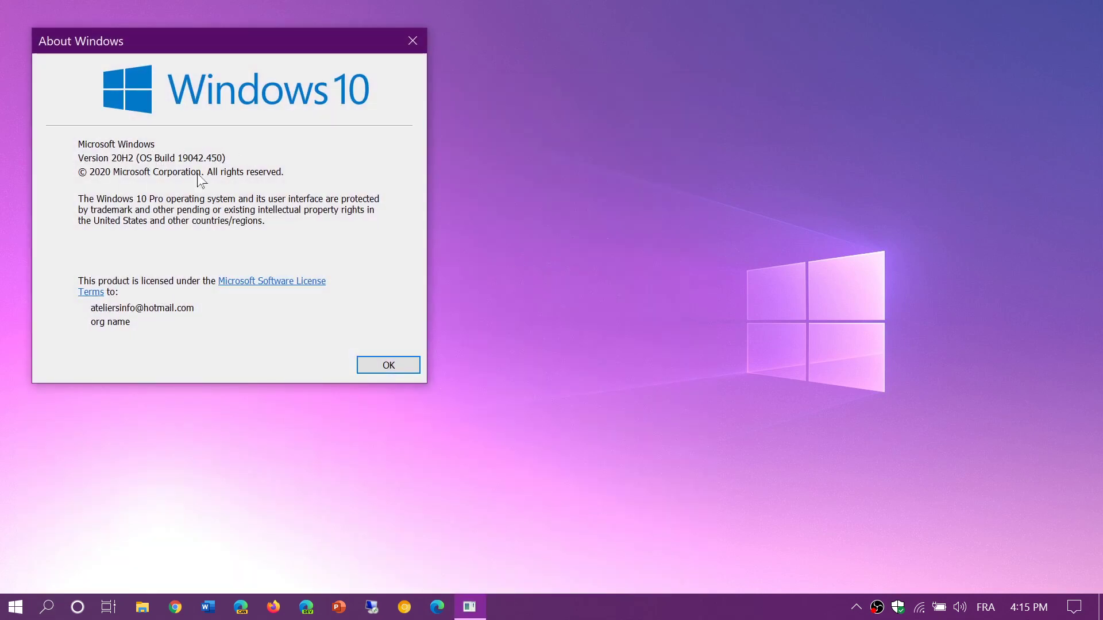
pyautogui.moveTo(317, 243)
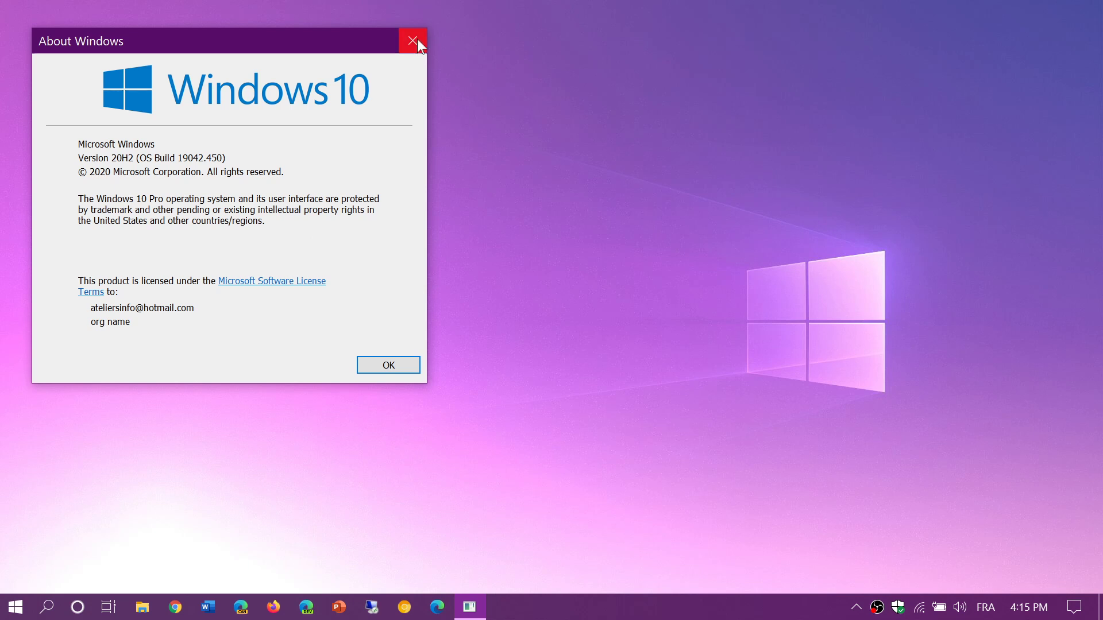
# Close the About Windows dialog and bring up the Start menu with its app lists and tiles
pyautogui.click(412, 41)
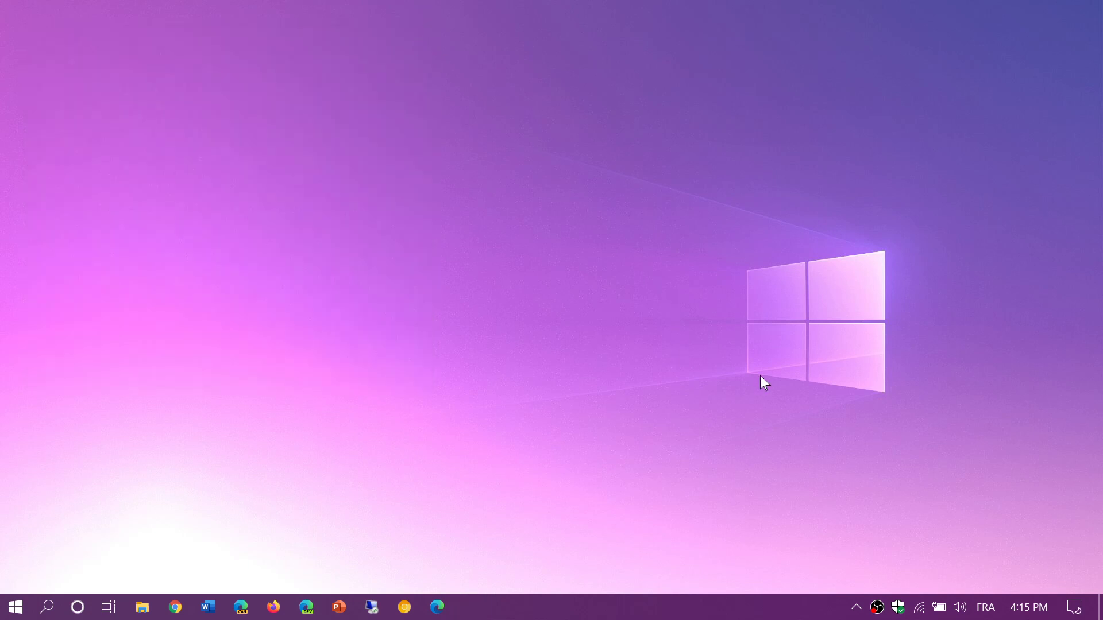
pyautogui.moveTo(1076, 607)
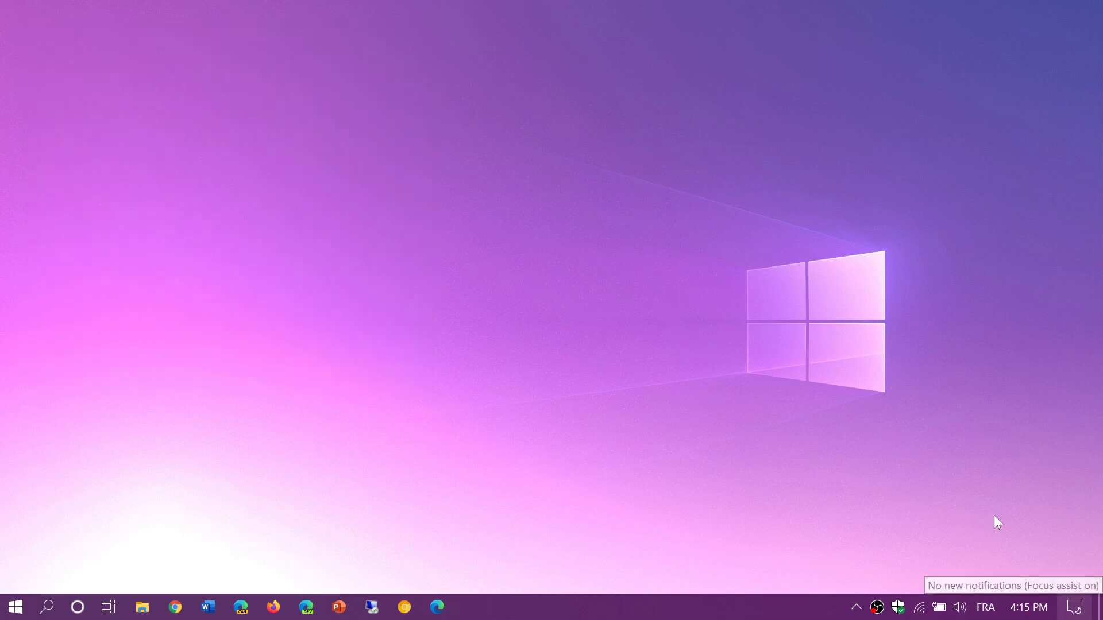
pyautogui.click(14, 607)
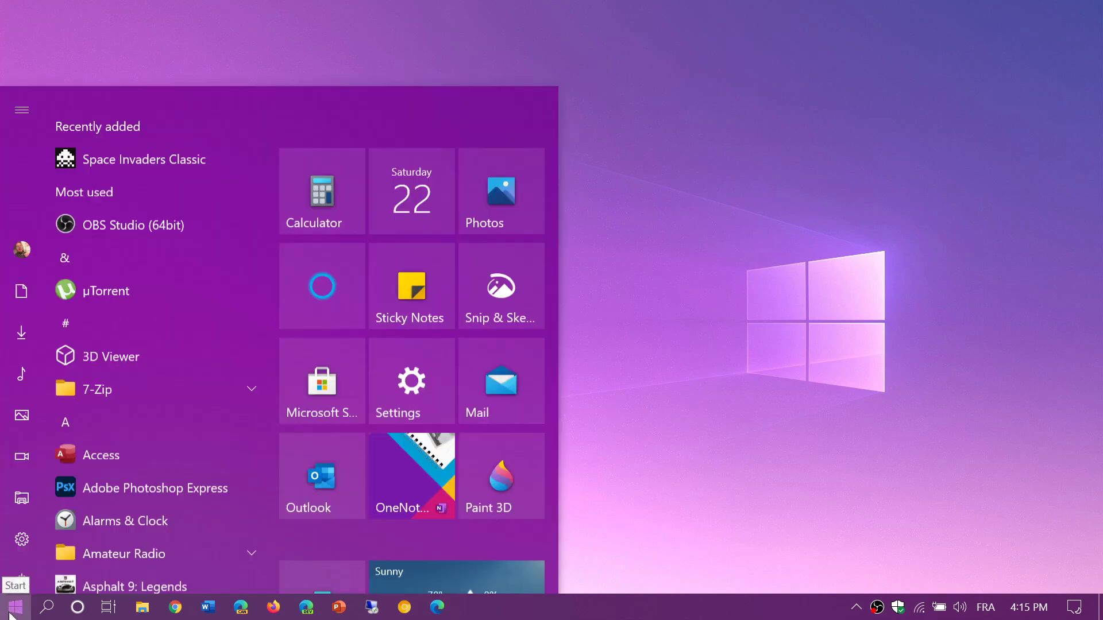
pyautogui.scroll(-3)
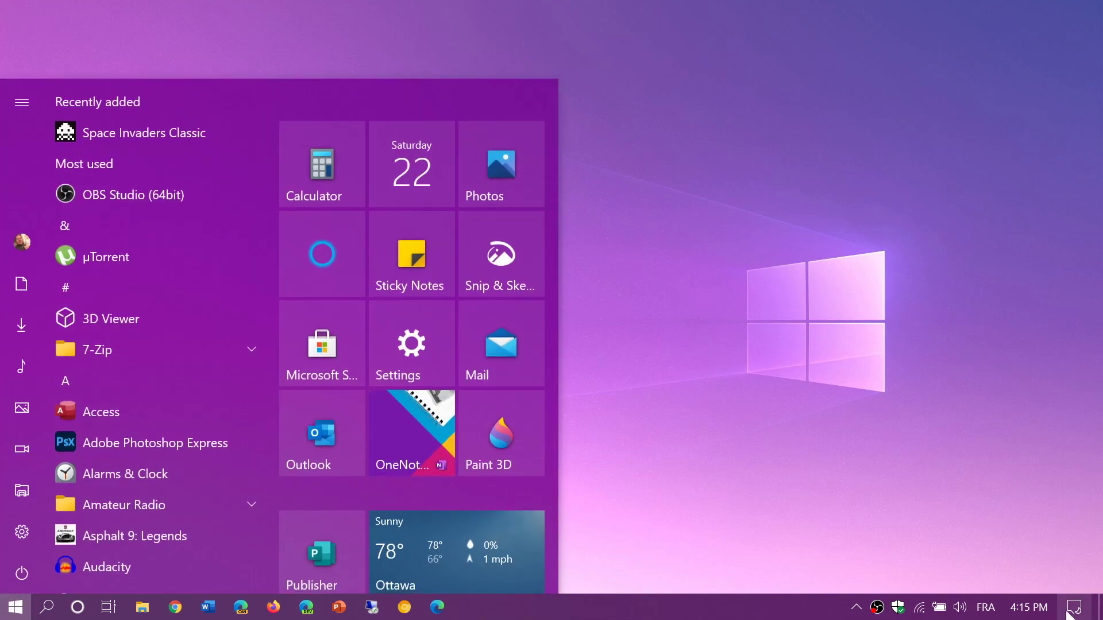
pyautogui.moveTo(1079, 607)
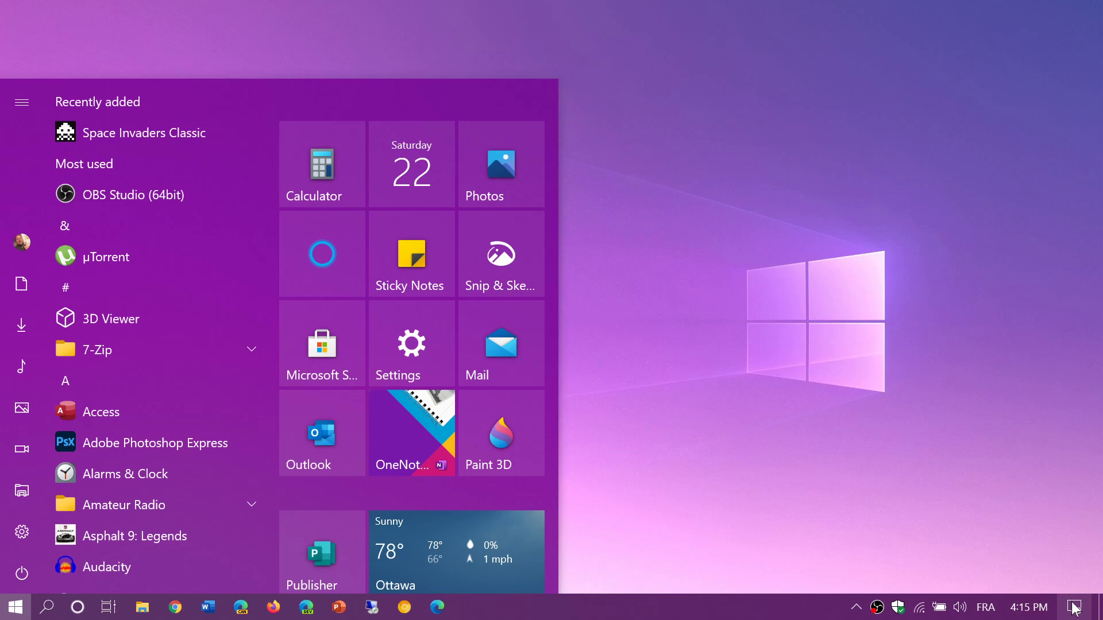
# Show the Action Center with no new notifications, then dismiss it and the Start menu to the desktop
pyautogui.click(1080, 607)
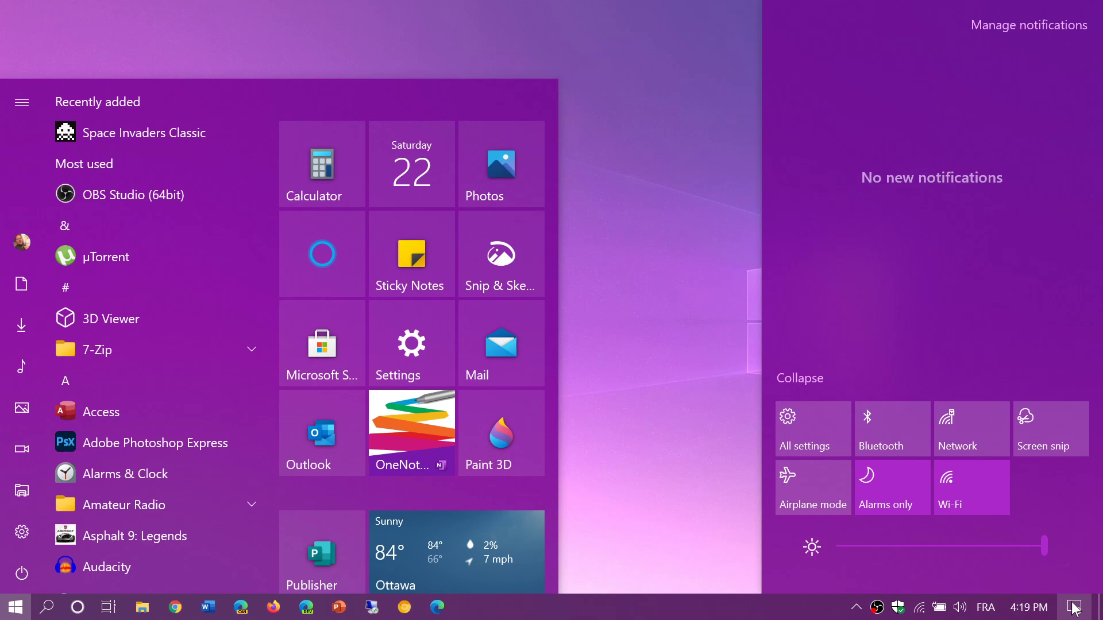
pyautogui.moveTo(896, 364)
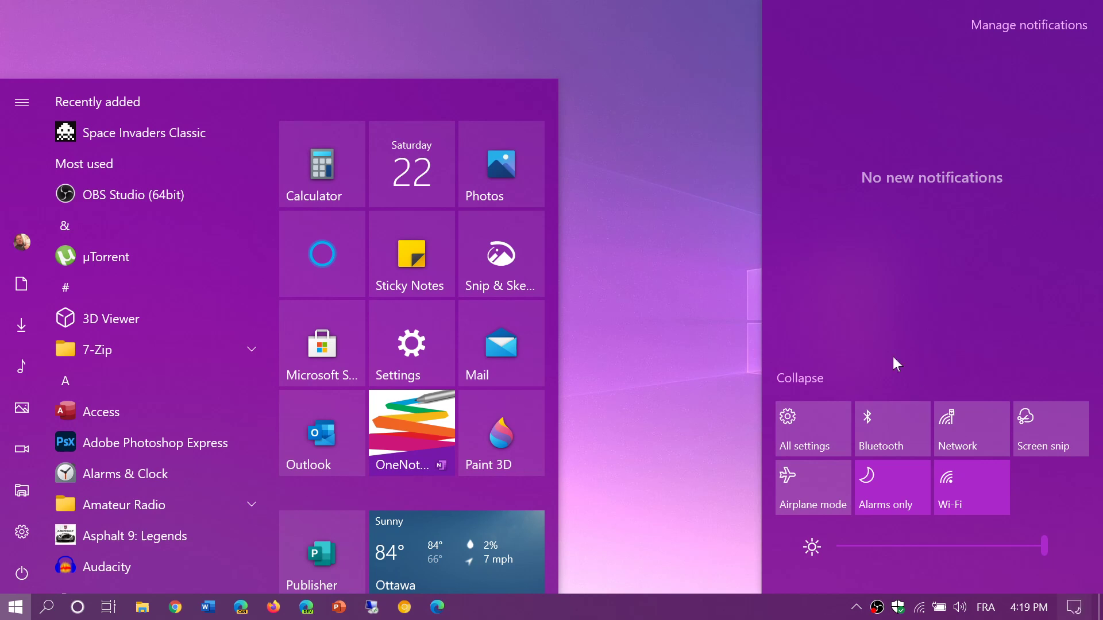
pyautogui.click(685, 414)
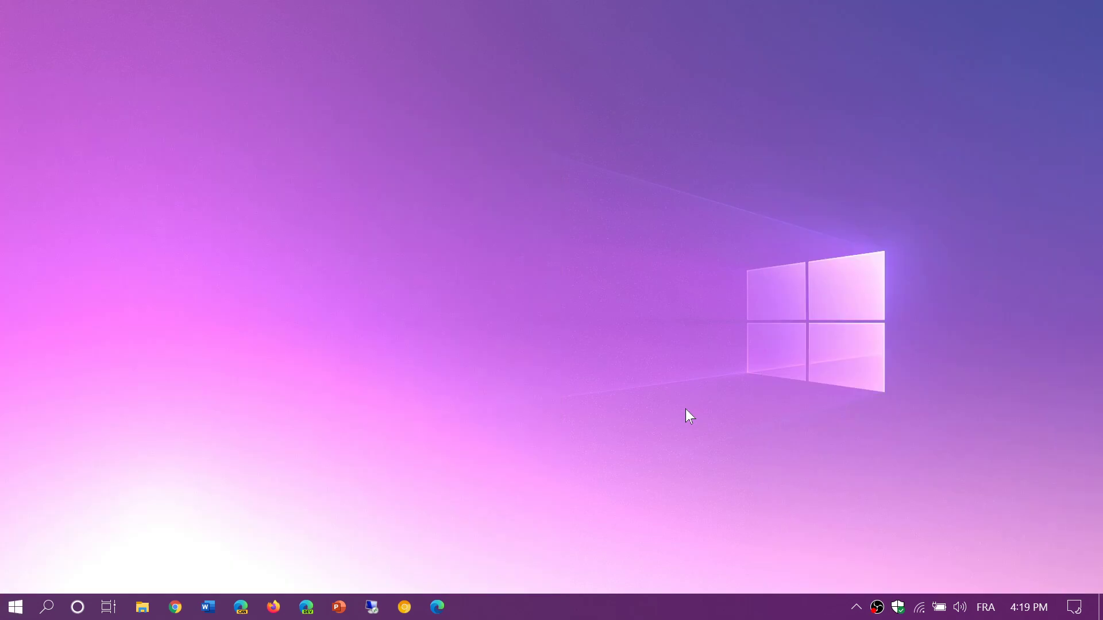